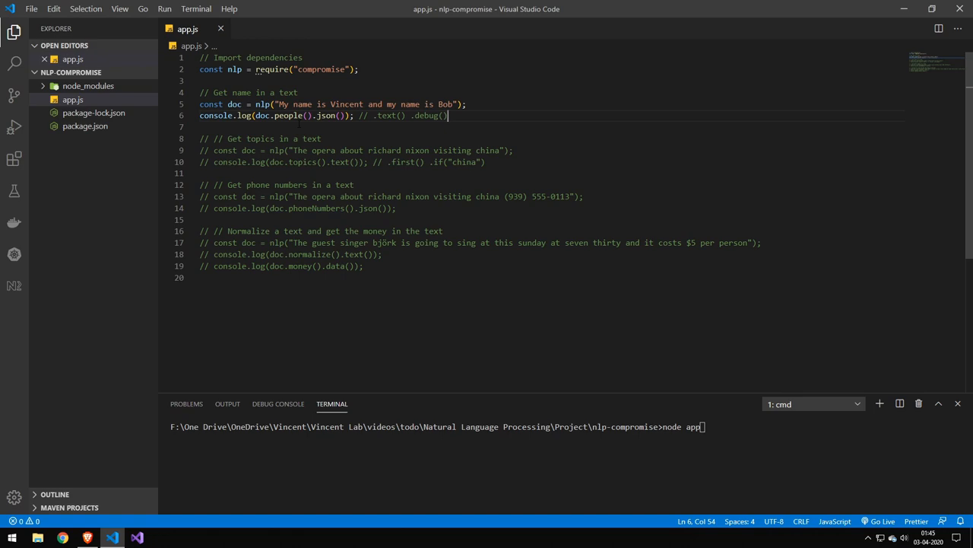
mouse_move(327, 104)
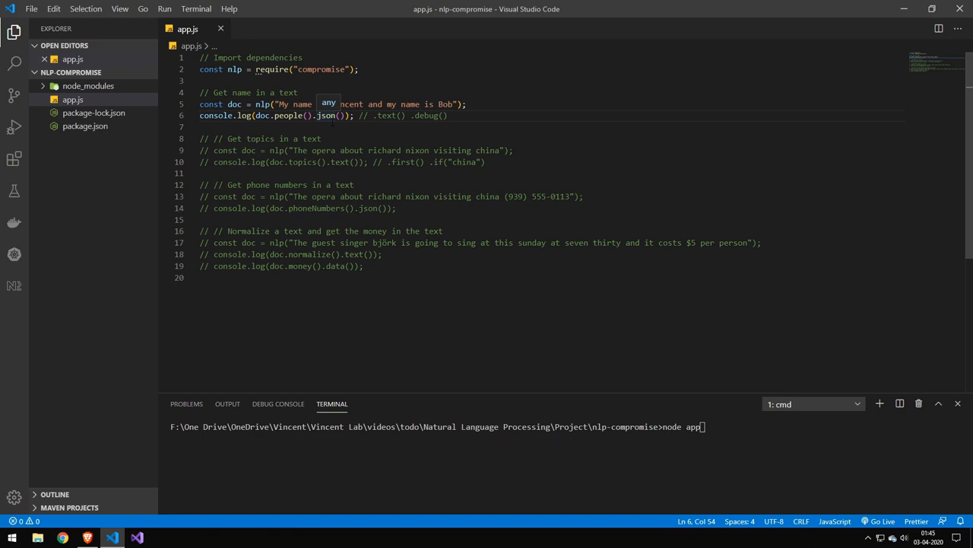
- Run node app to list the people, then switch .json() to a text/debug call for tagged output
key("Enter")
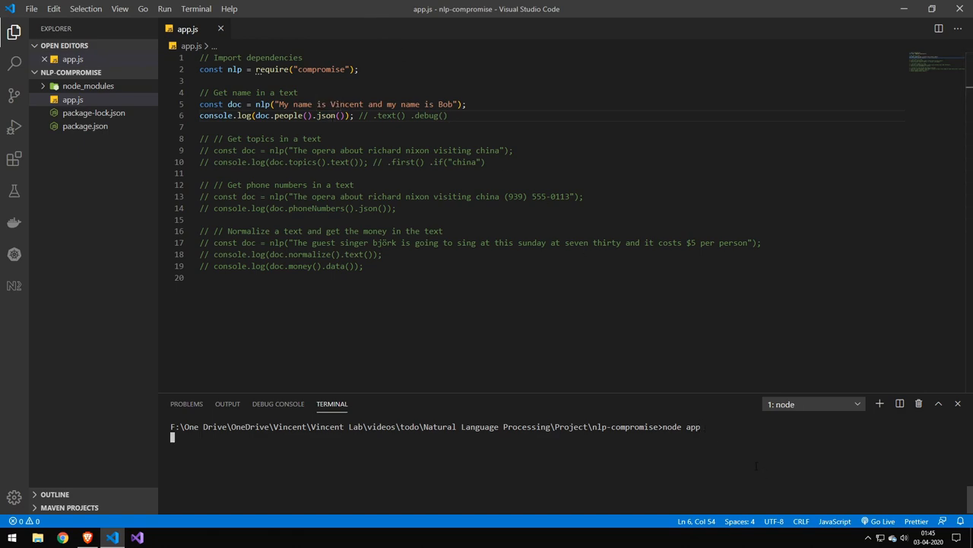
key("Enter")
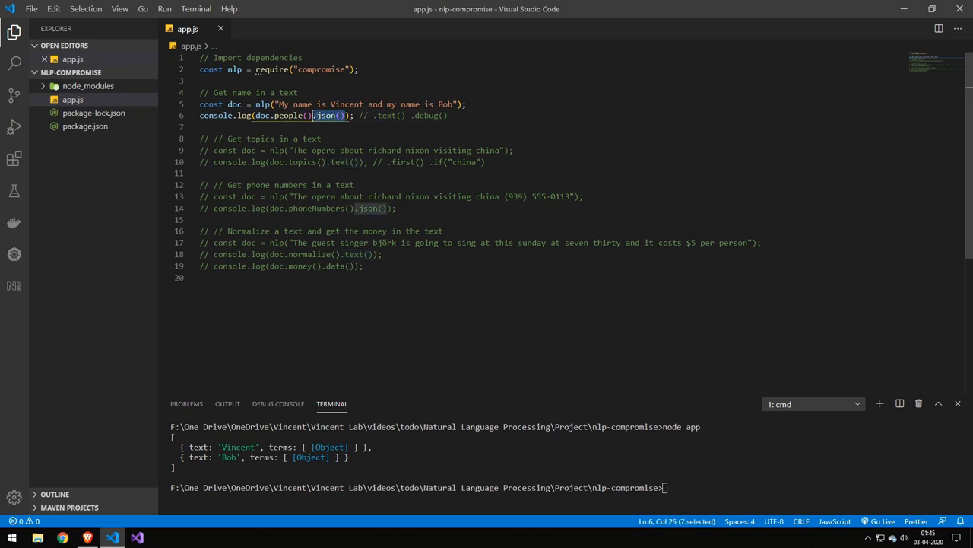
type("text()")
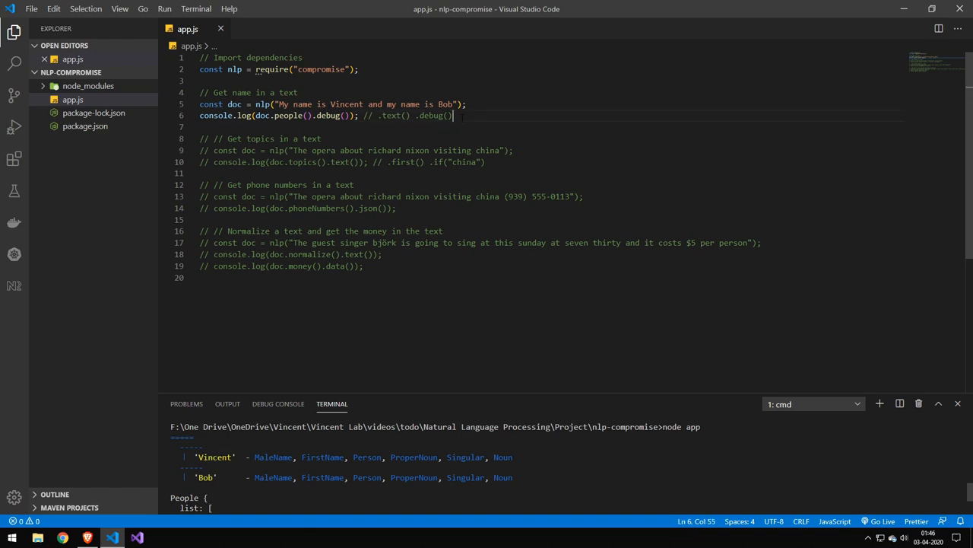
- Comment out the people example and run the topics example on the opera sentence
key("ctrl+/")
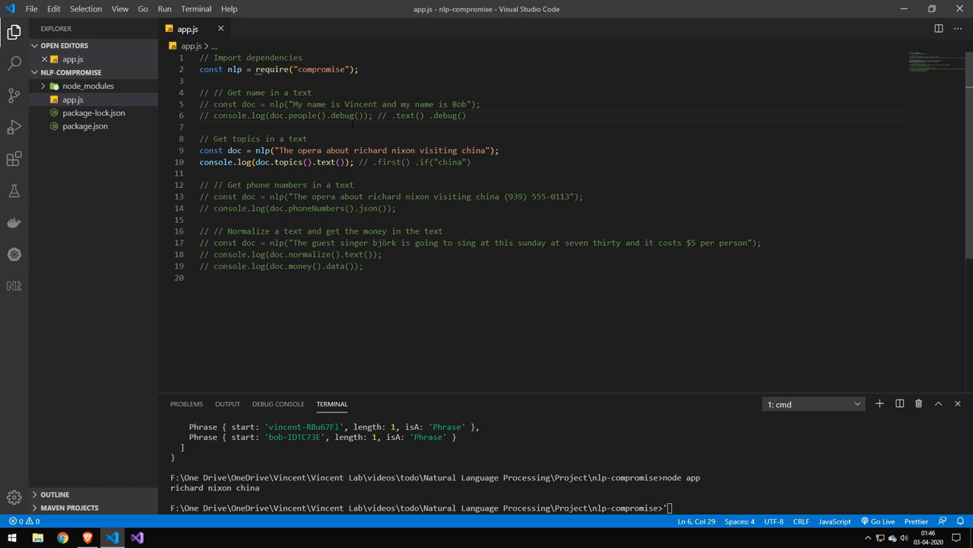
left_click_drag(356, 207, 392, 207)
type("node app")
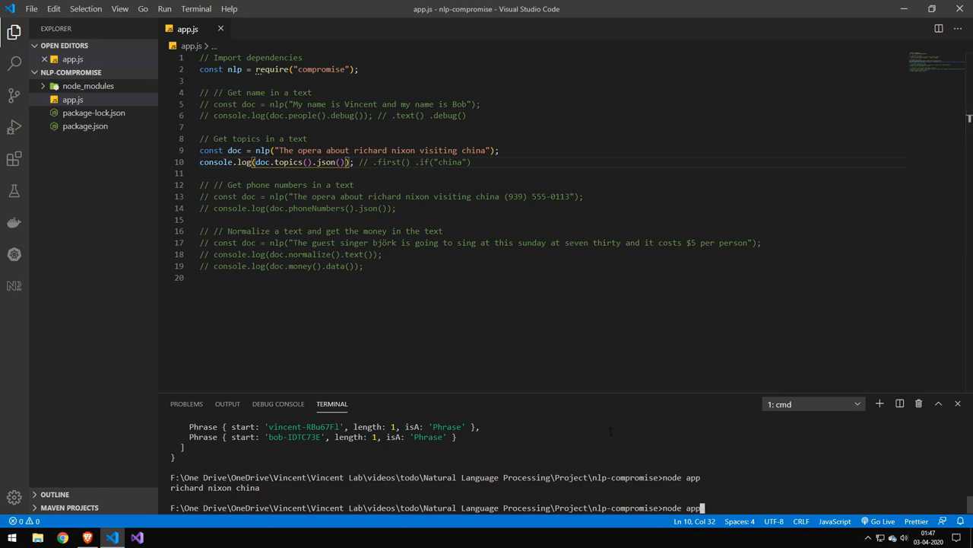
key("Enter")
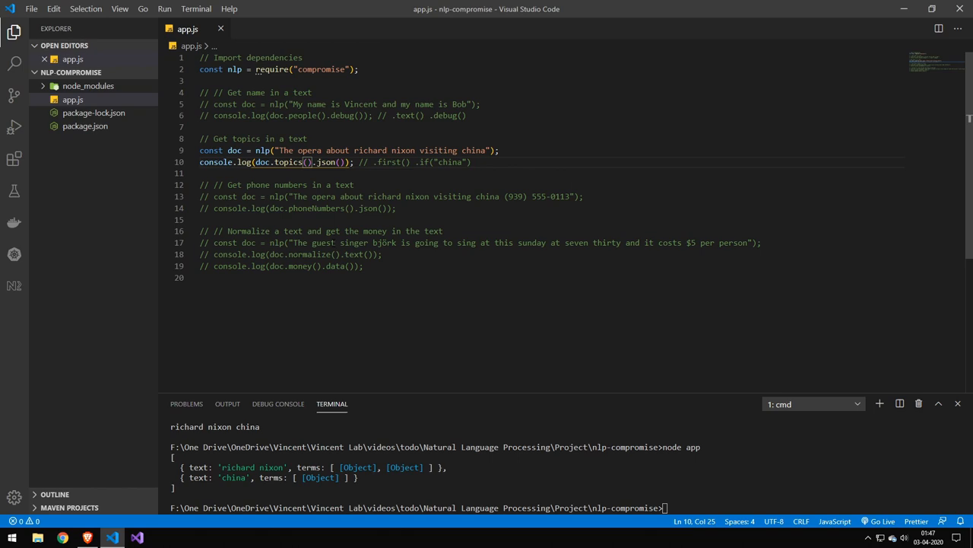
- Narrow the topics output with .first() and then .if("china"), saving and rerunning node app
type(".first()")
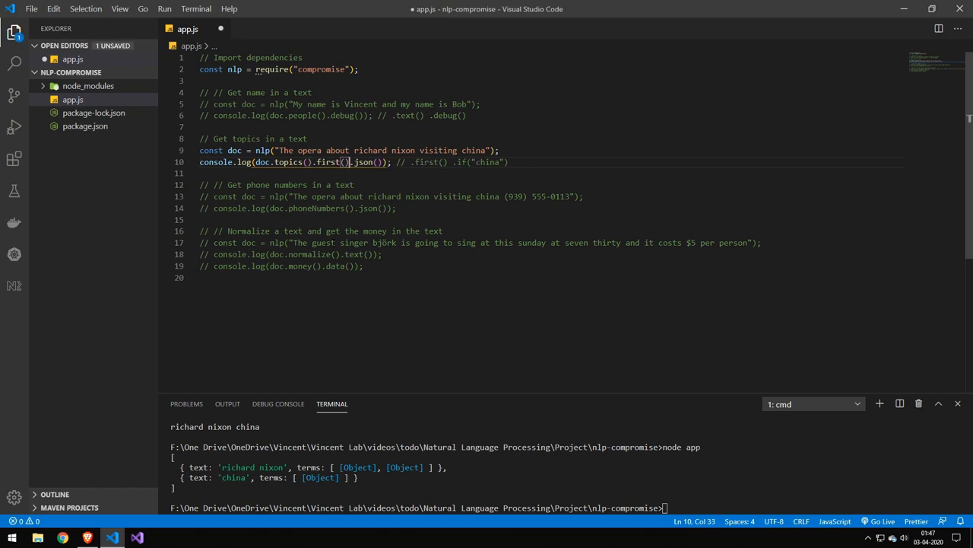
key("ctrl+s")
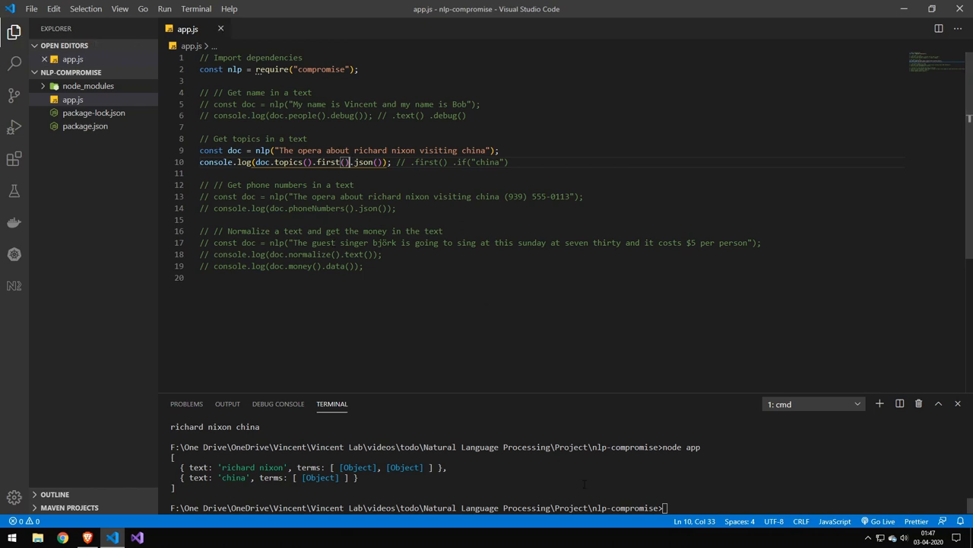
key("Enter")
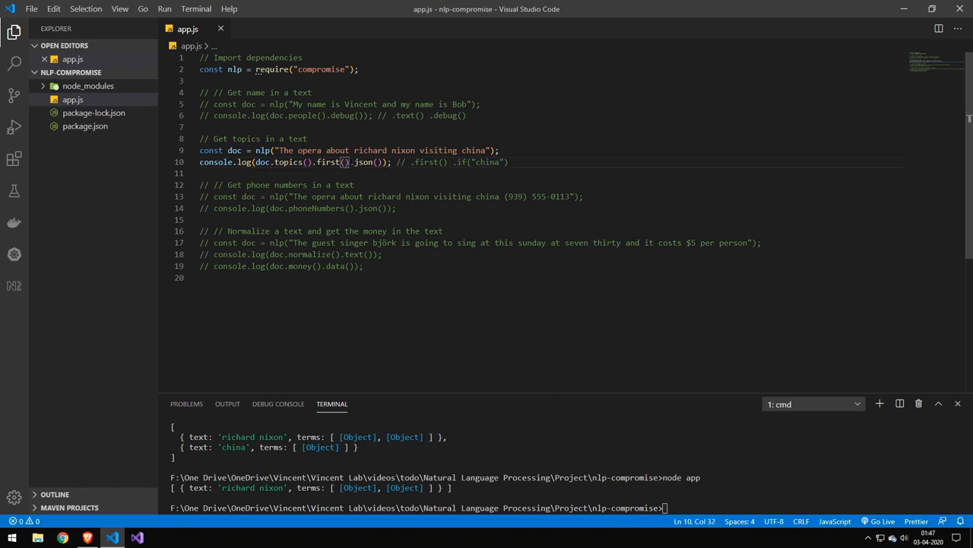
type(".if(\"china\")")
left_click(567, 508)
type("node app")
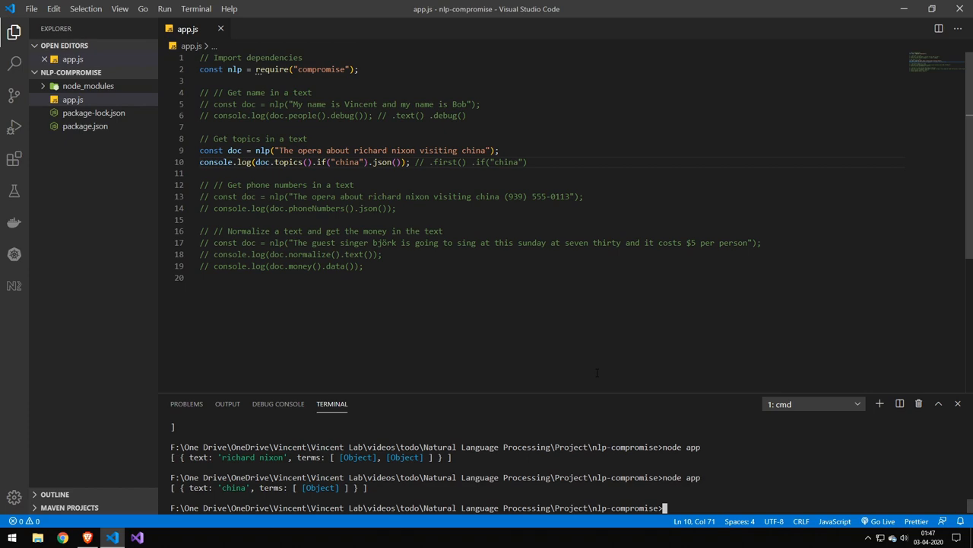
- Comment out the topics lines and run the phone-number and money examples, printing the $5 amount
left_click_drag(199, 151, 527, 161)
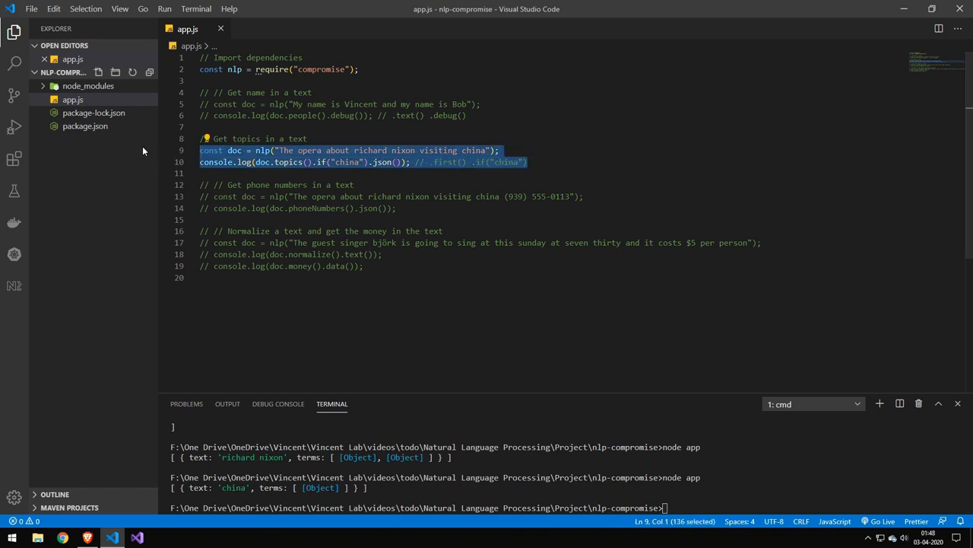
key("ctrl+/")
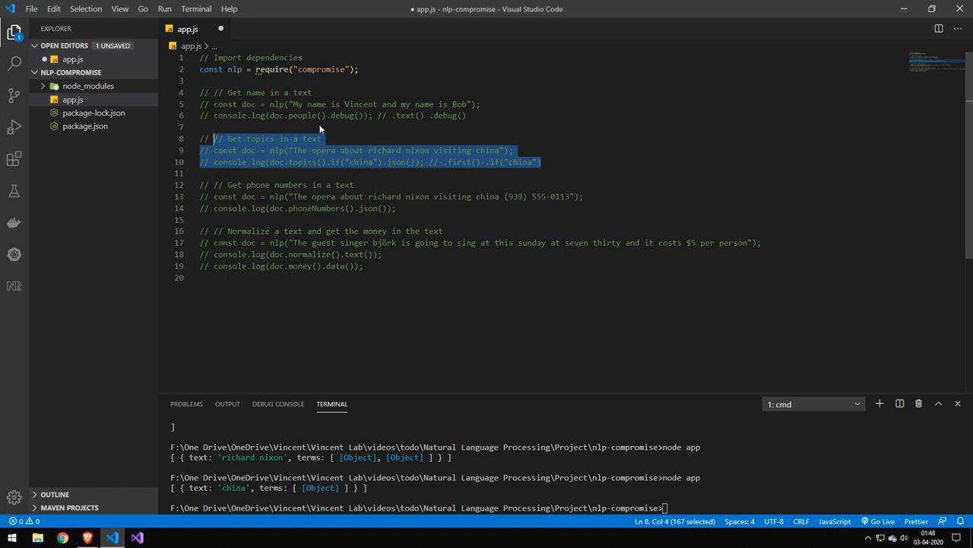
mouse_move(327, 119)
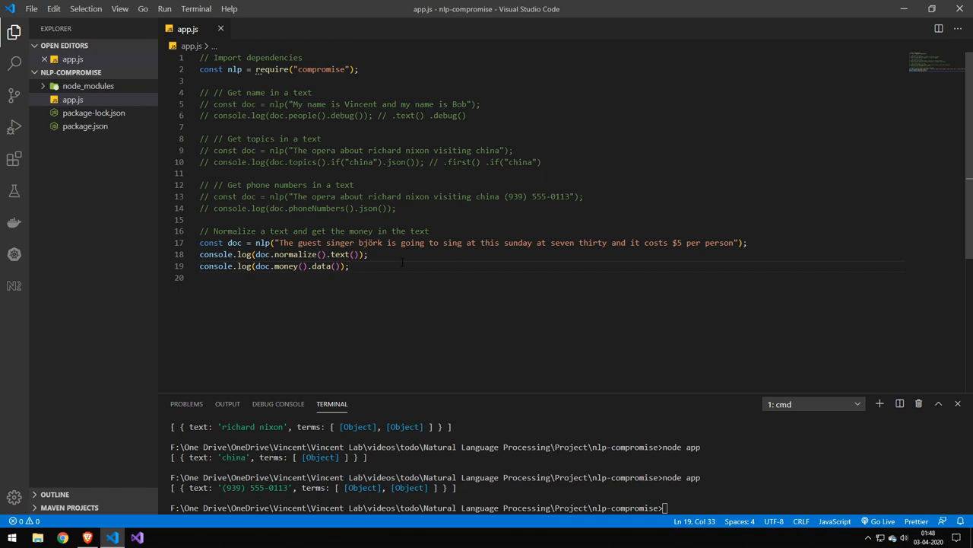
double_click(373, 244)
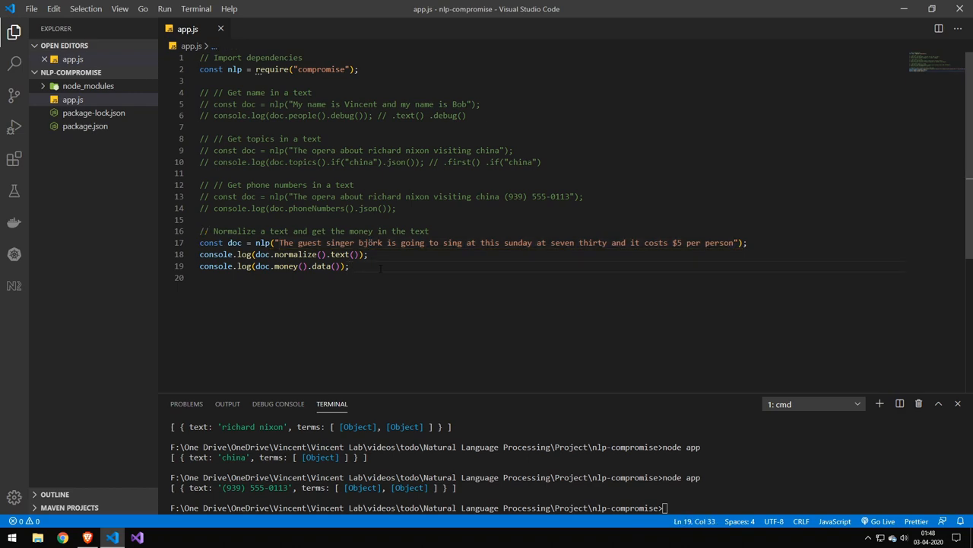
double_click(672, 242)
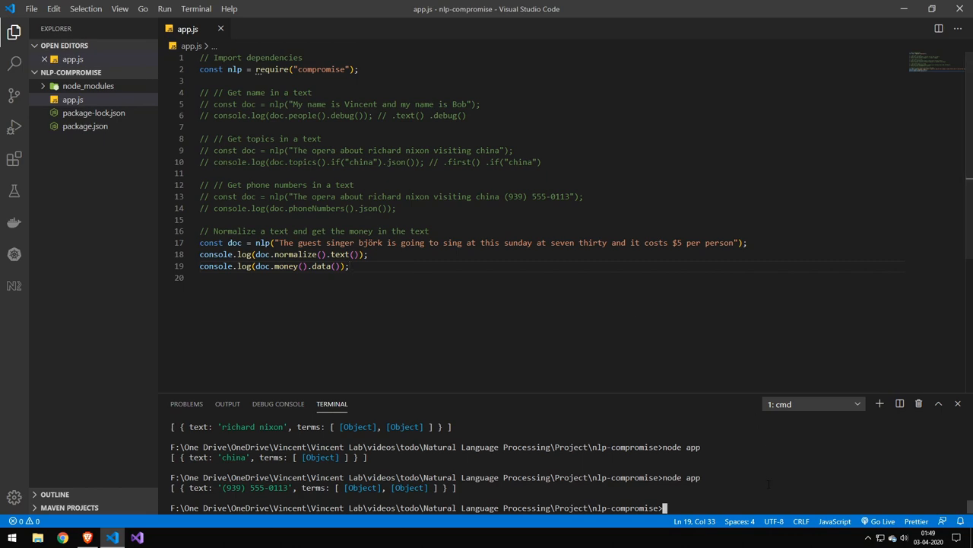
key("Enter")
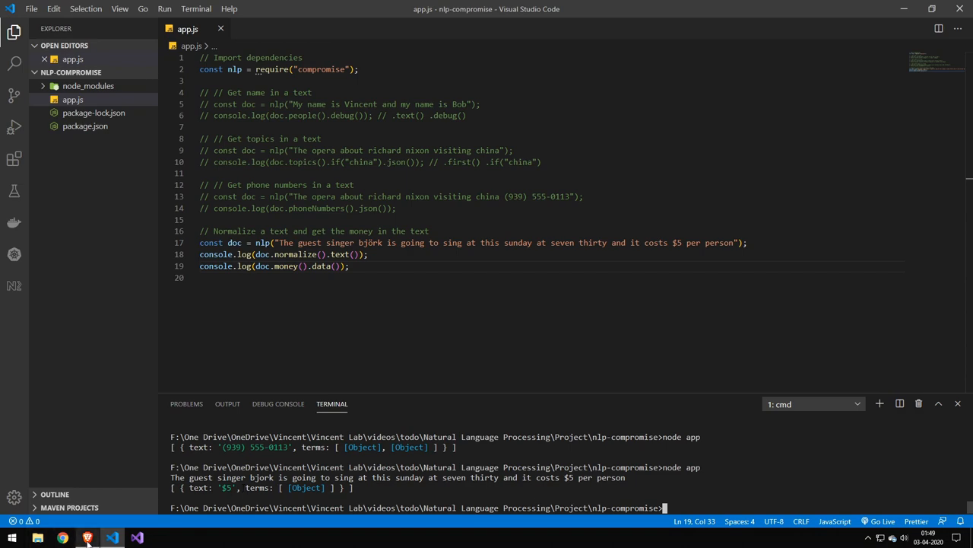
- Scroll through the compromise npm README and API reference down to the Plugins section
left_click(86, 537)
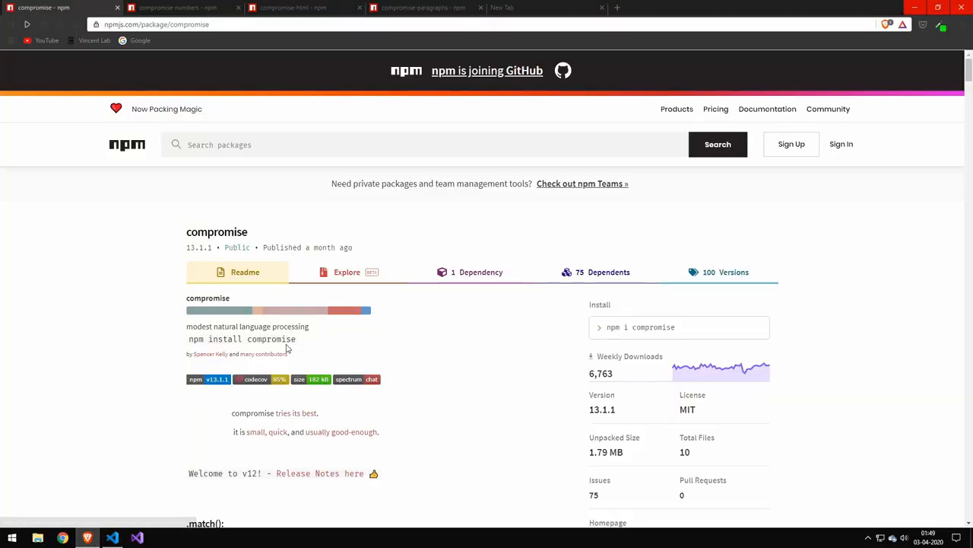
mouse_move(313, 235)
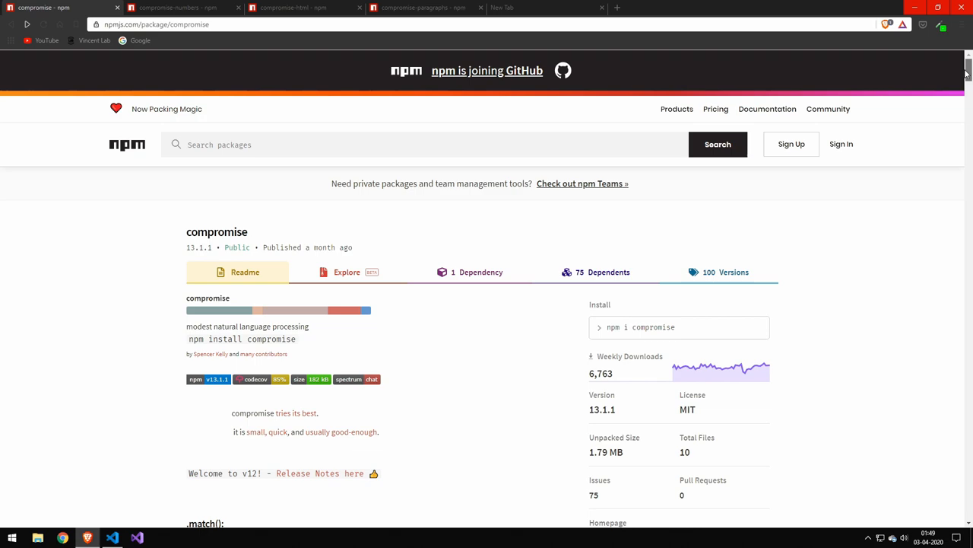
scroll("down", 3)
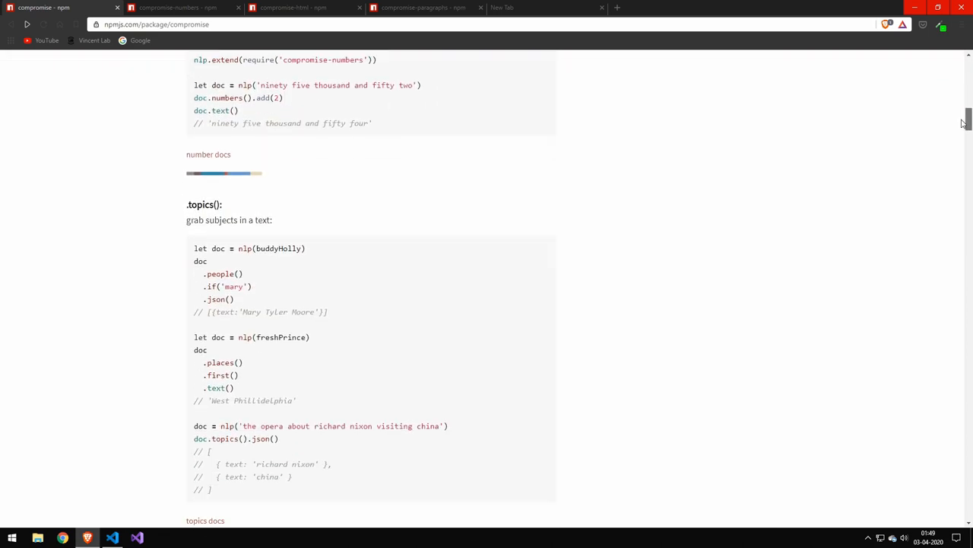
scroll("down", 3)
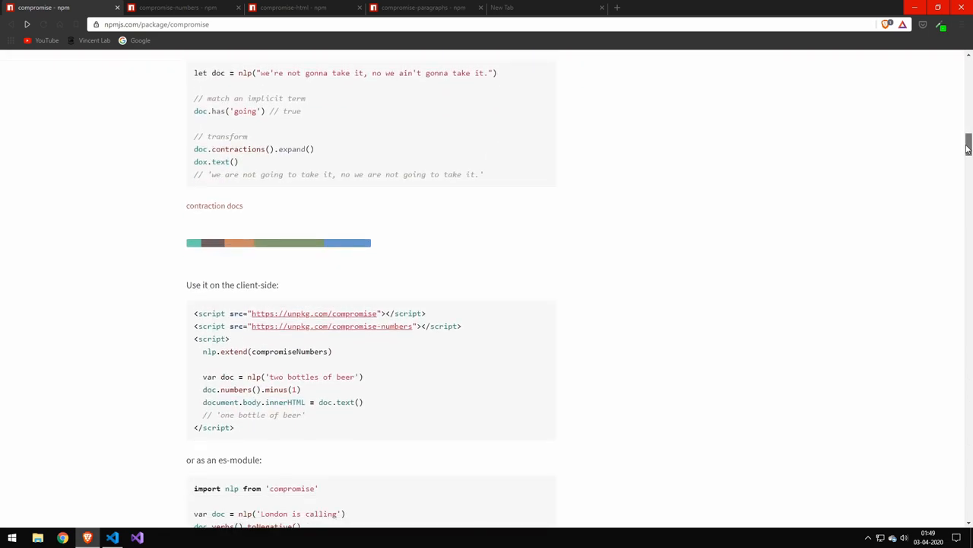
scroll("down", 3)
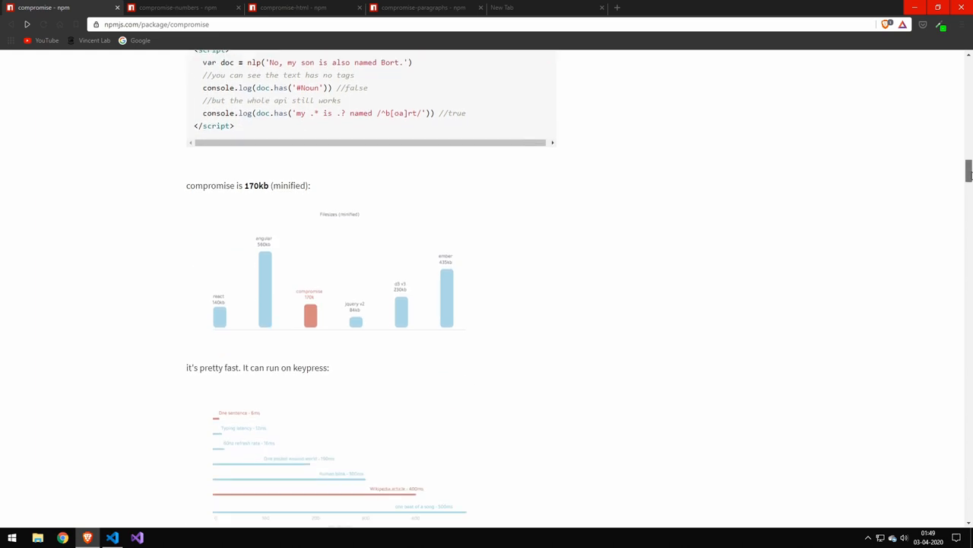
scroll("down", 3)
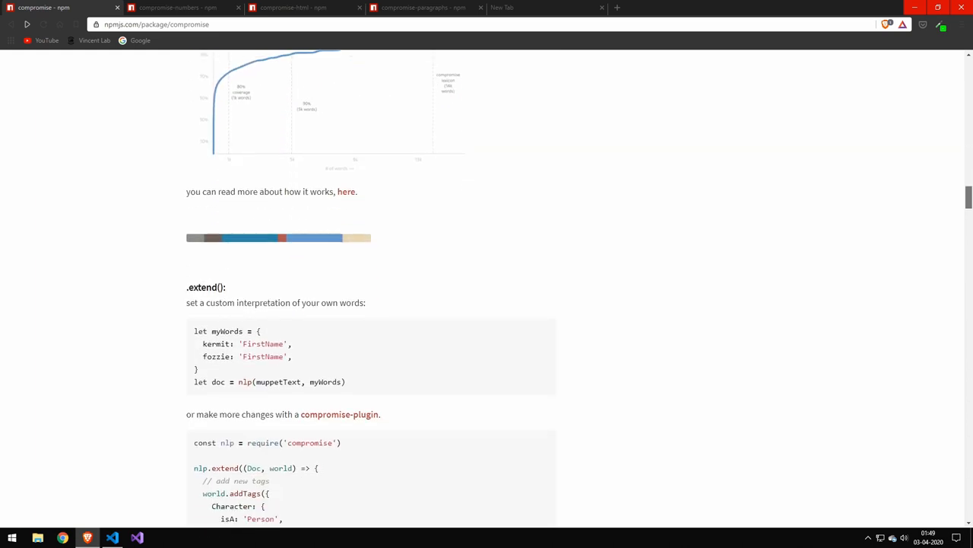
scroll("down", 3)
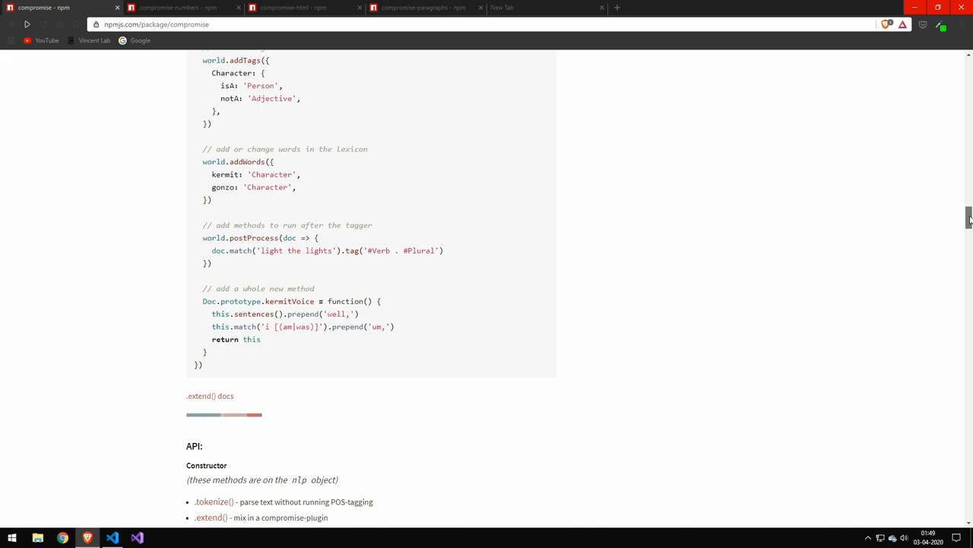
scroll("down", 3)
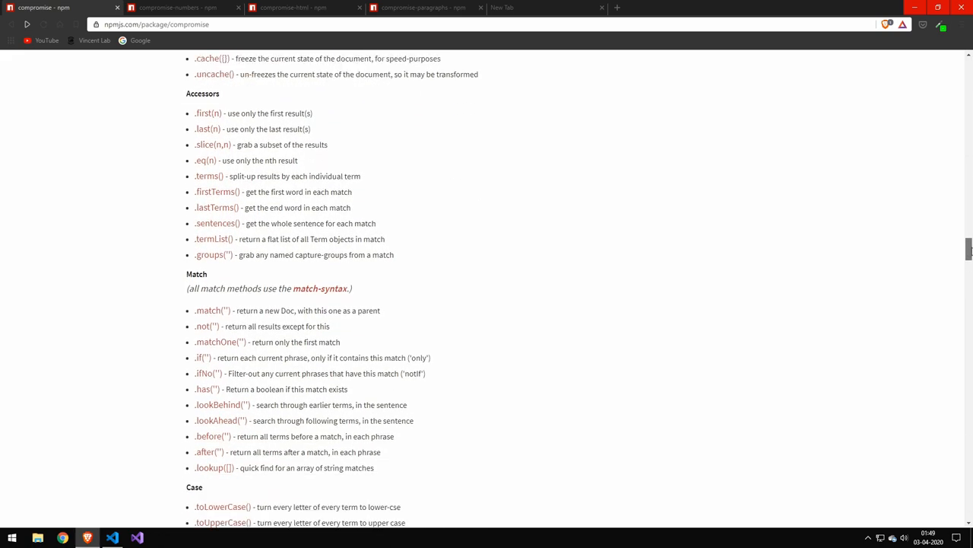
scroll("down", 3)
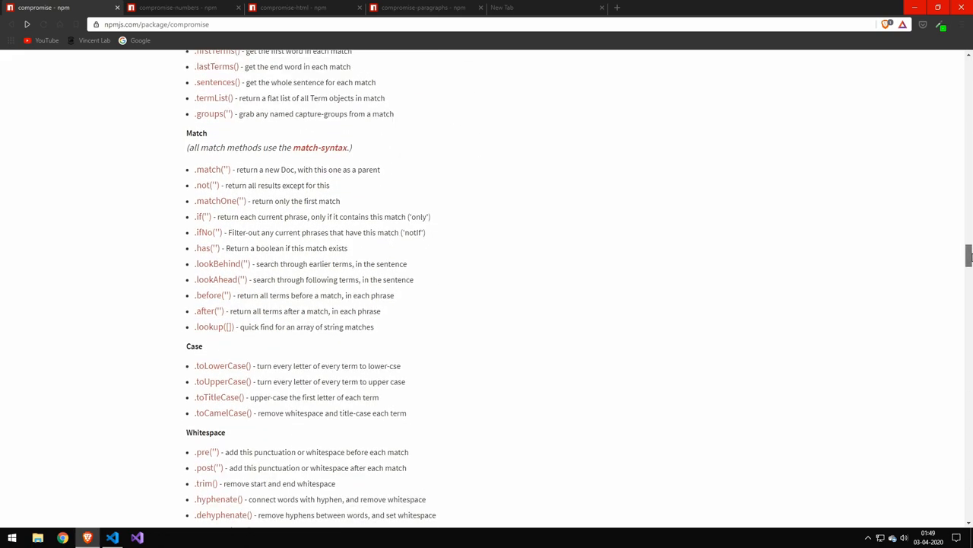
scroll("down", 3)
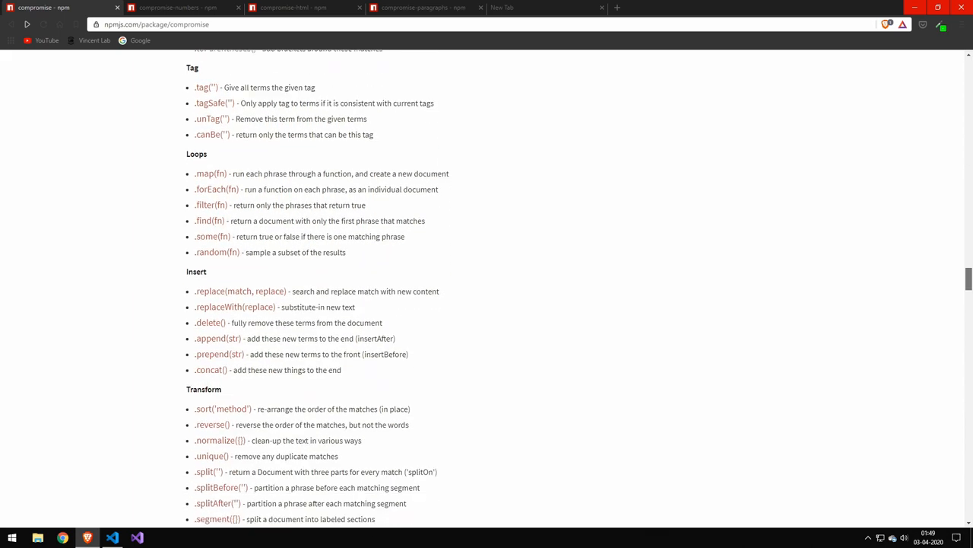
scroll("down", 3)
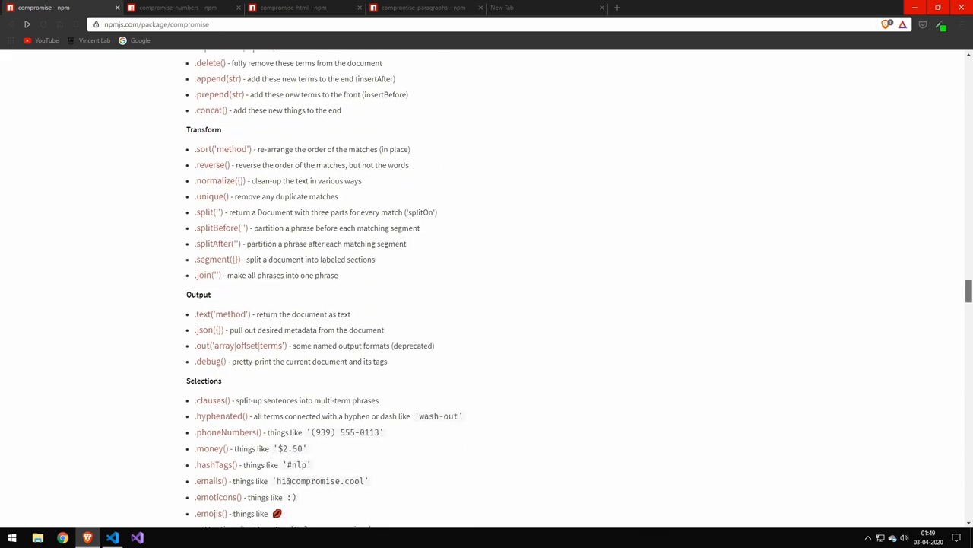
scroll("down", 3)
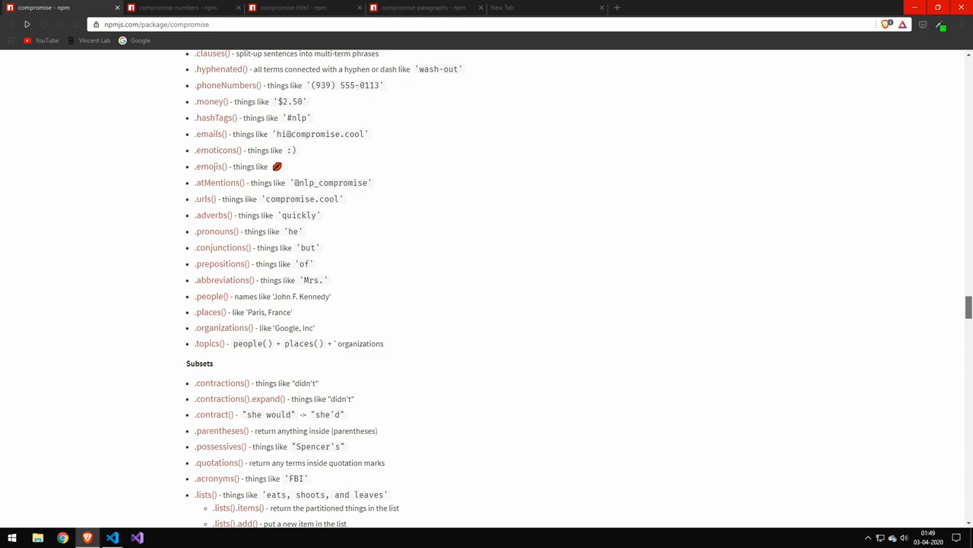
scroll("down", 3)
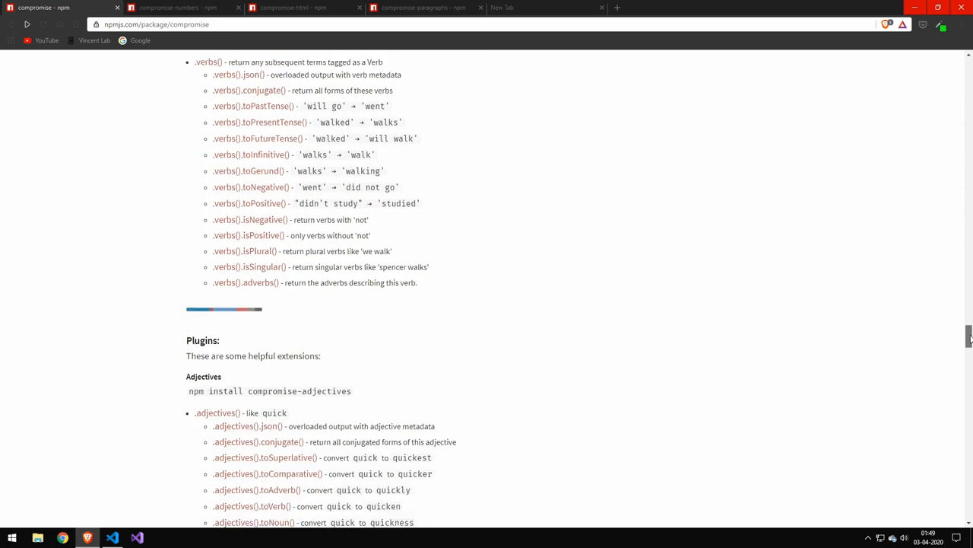
scroll("down", 3)
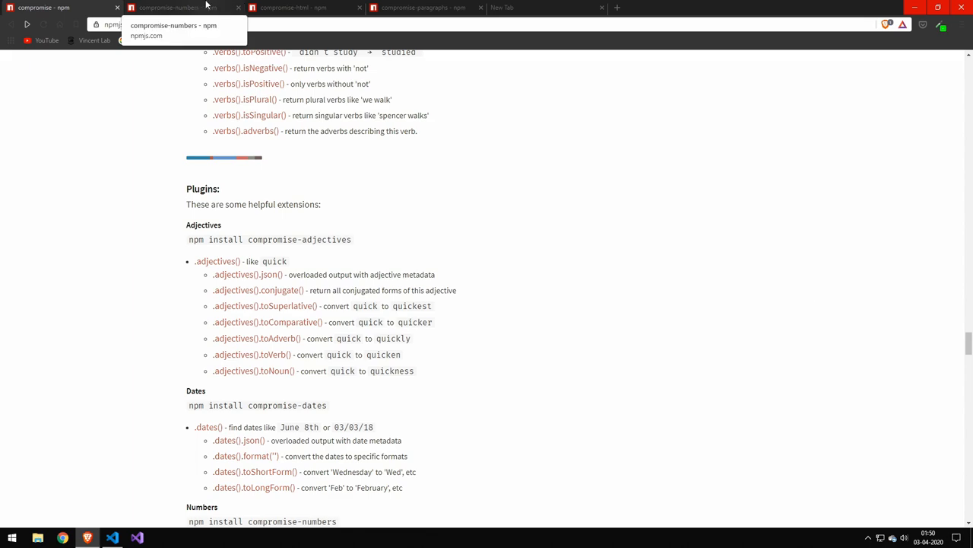
- Browse the compromise-numbers README, its install snippet, demo and numbers API list
left_click(183, 7)
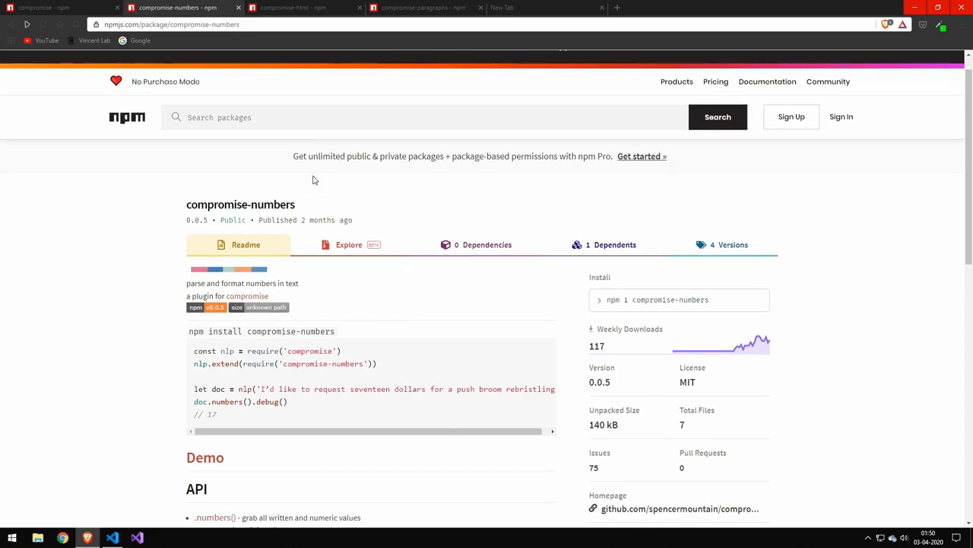
scroll("down", 3)
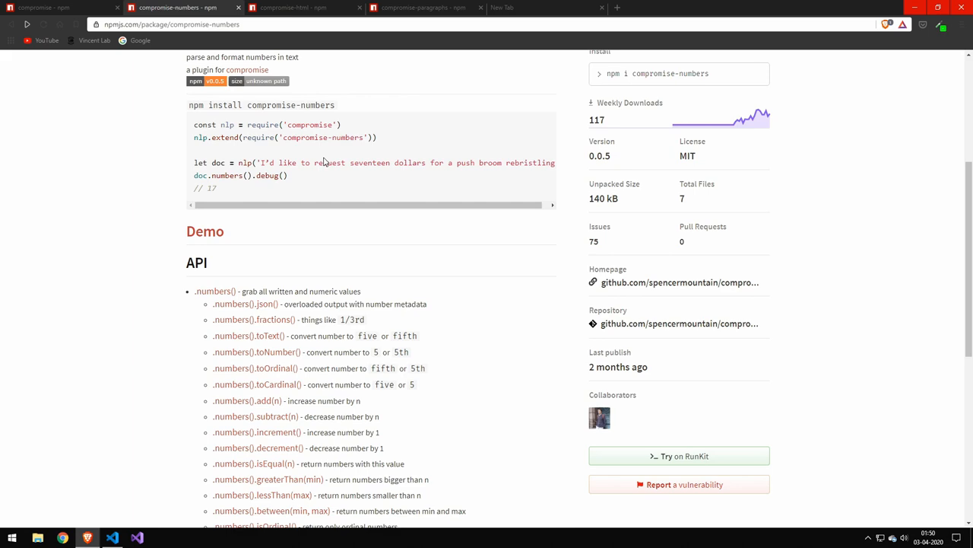
double_click(210, 188)
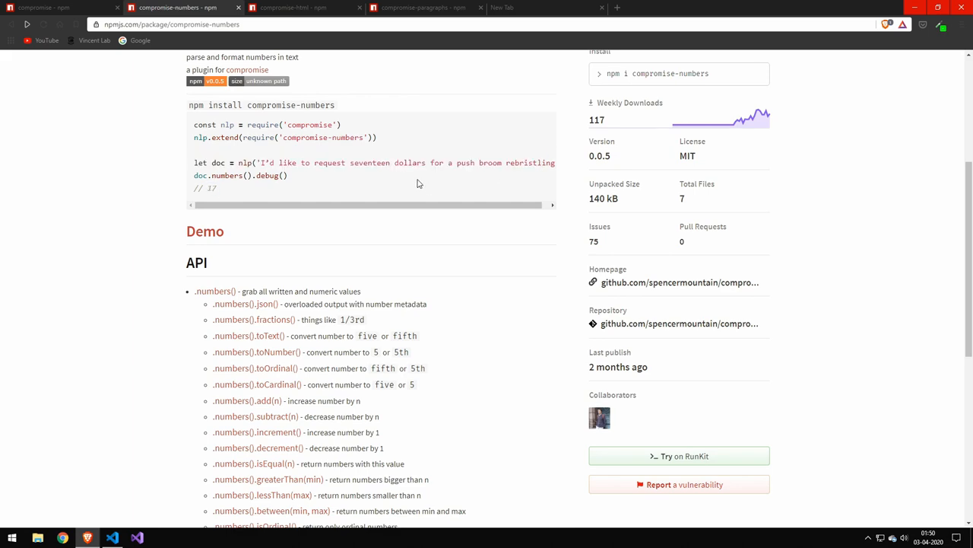
scroll("down", 3)
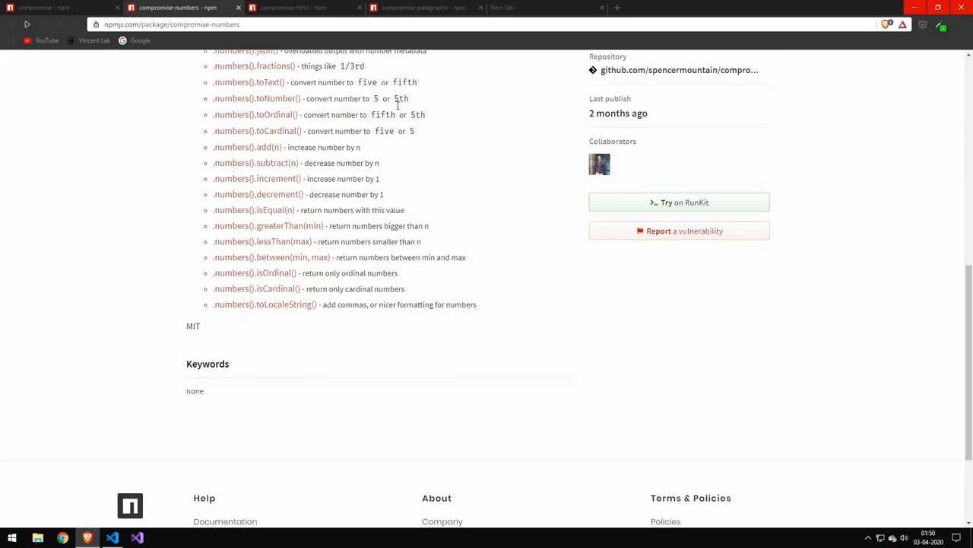
scroll("up", 3)
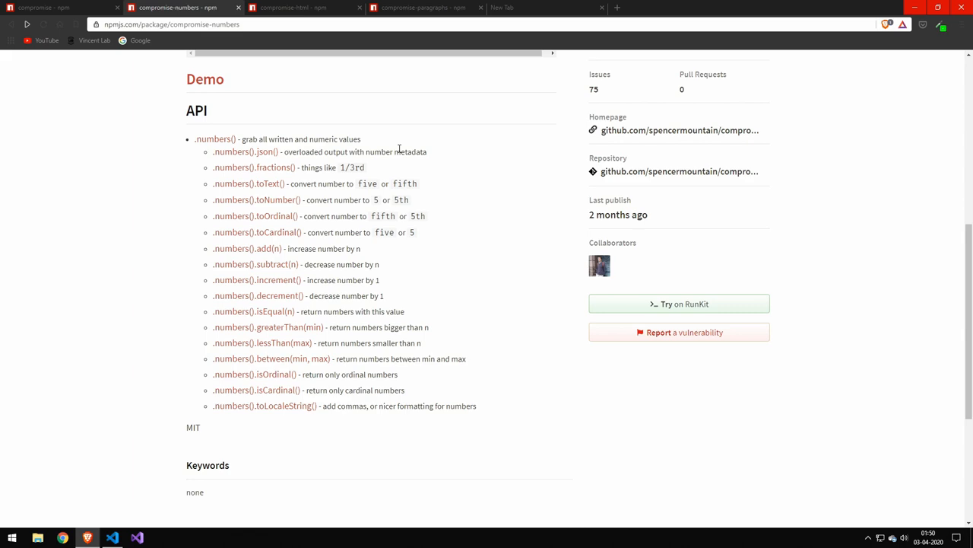
- Read through the compromise-html html() examples, then move to the compromise-paragraphs page
left_click(292, 9)
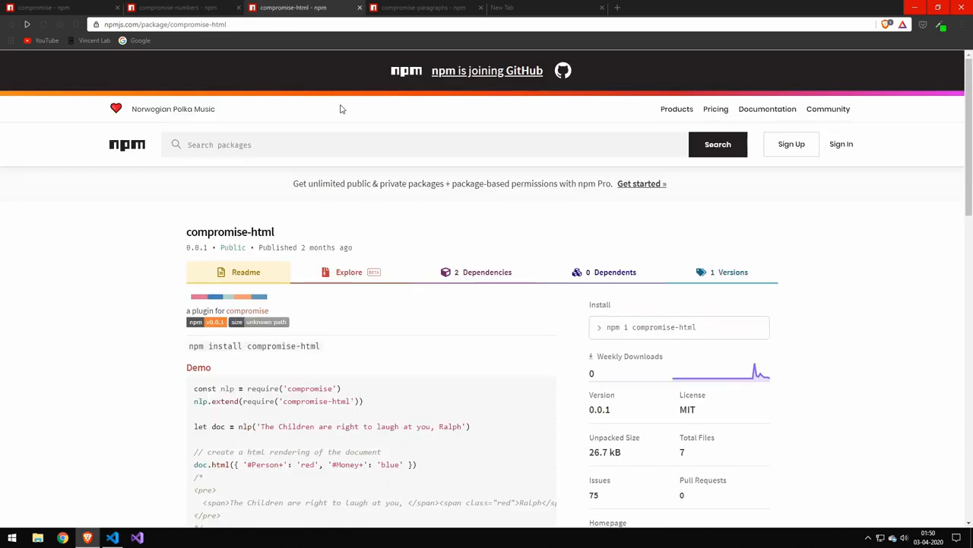
scroll("down", 3)
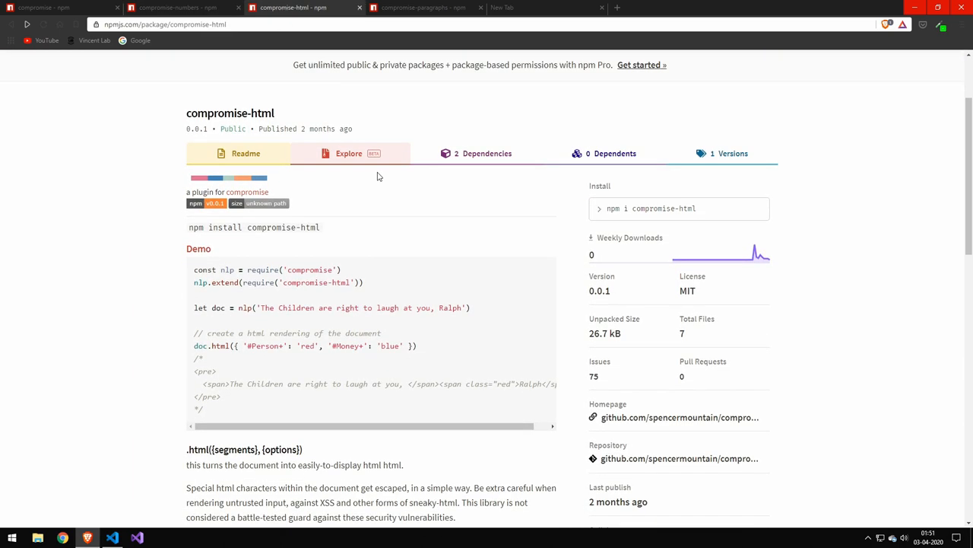
scroll("down", 3)
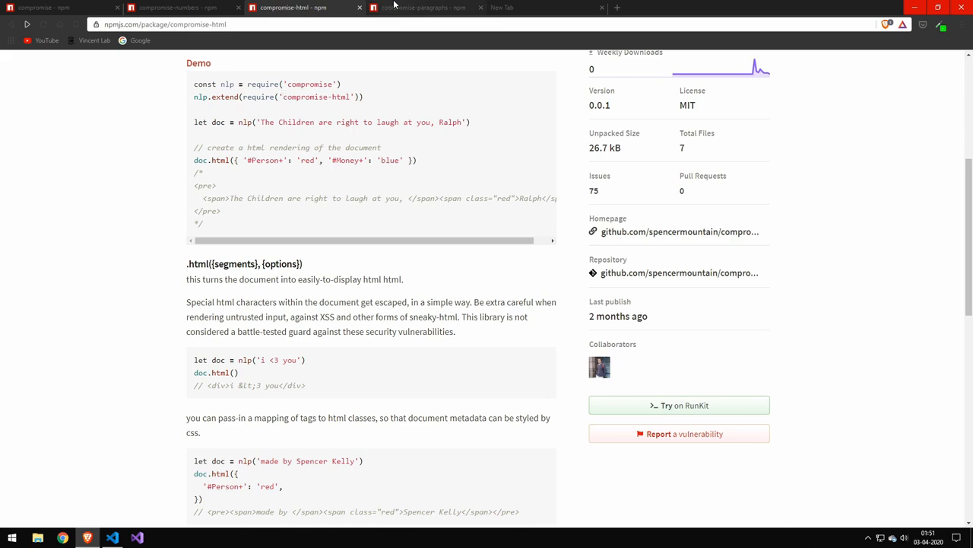
left_click(423, 8)
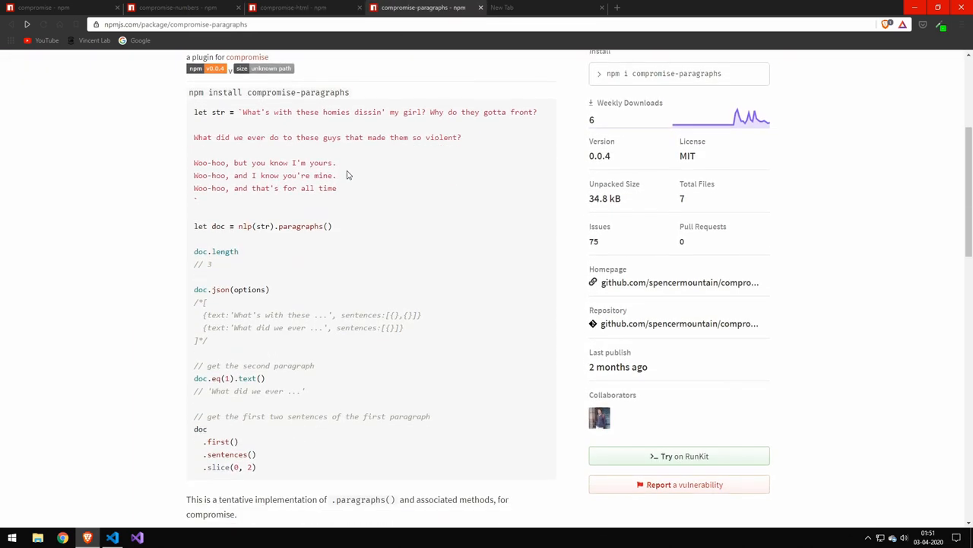